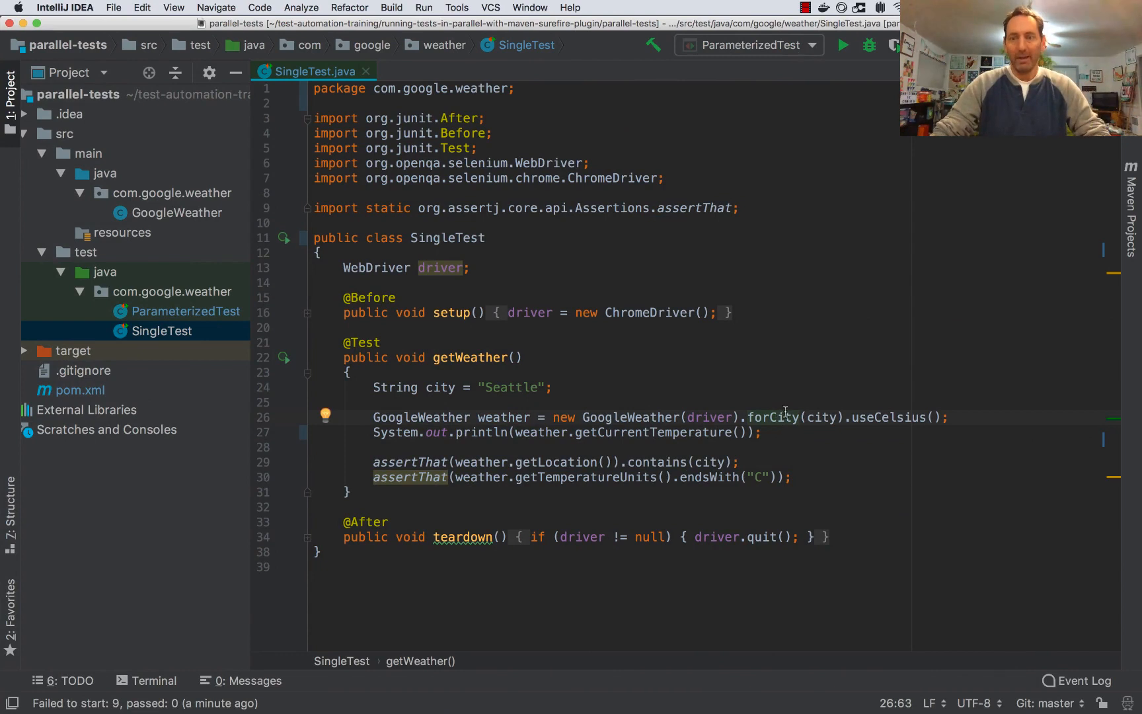
Run the SingleTest class for Seattle, which passes and reports 8°C.
double_click(887, 417)
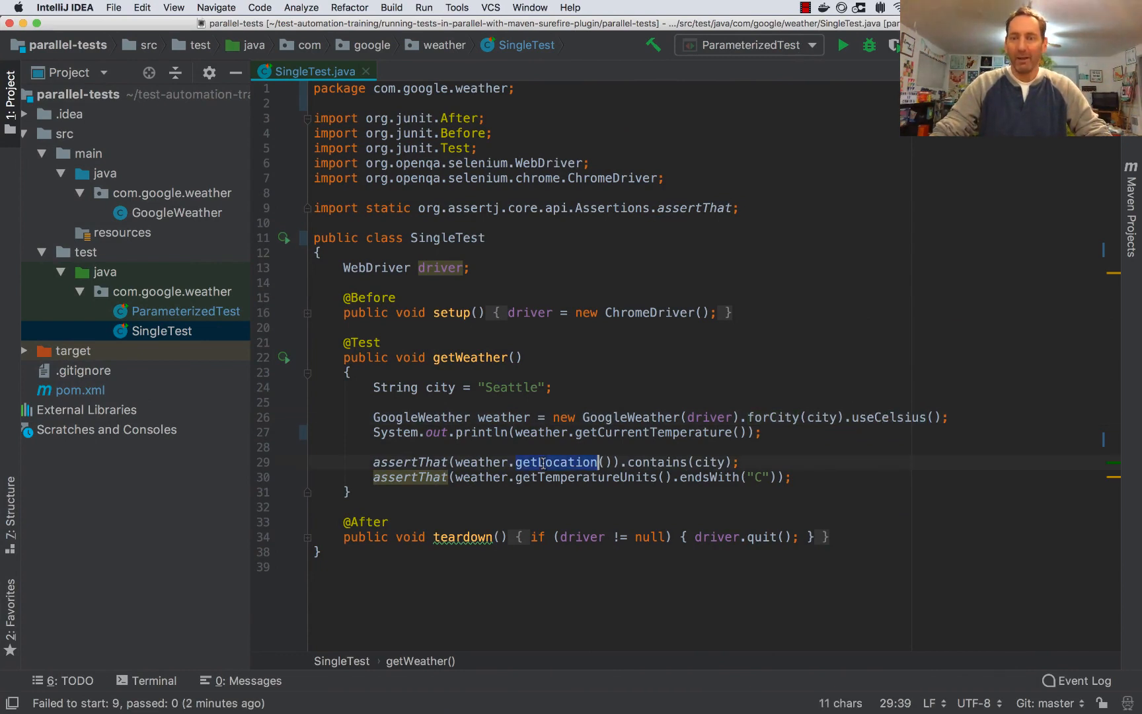
double_click(585, 477)
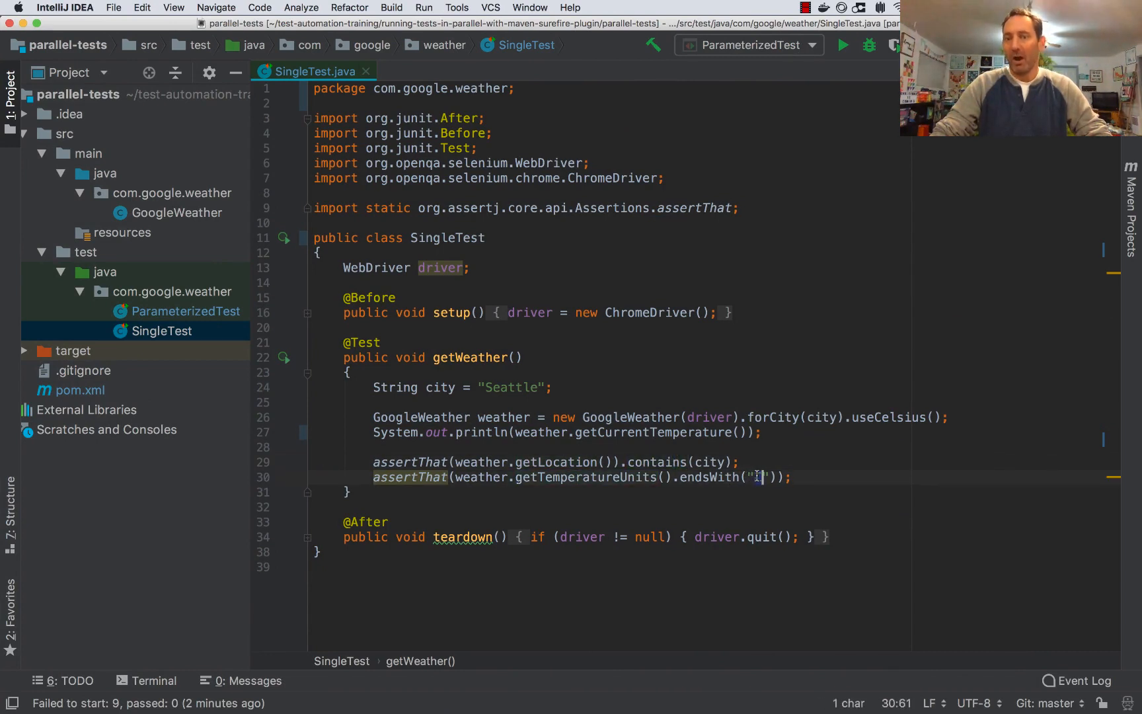
text(C)
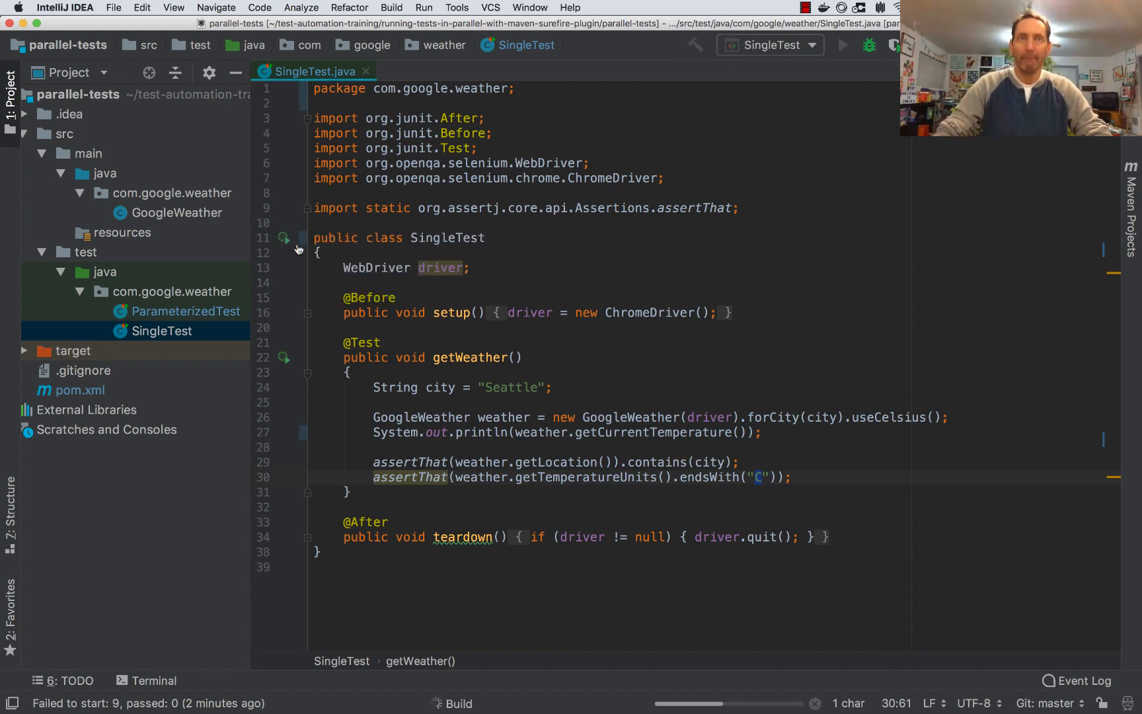
click(842, 45)
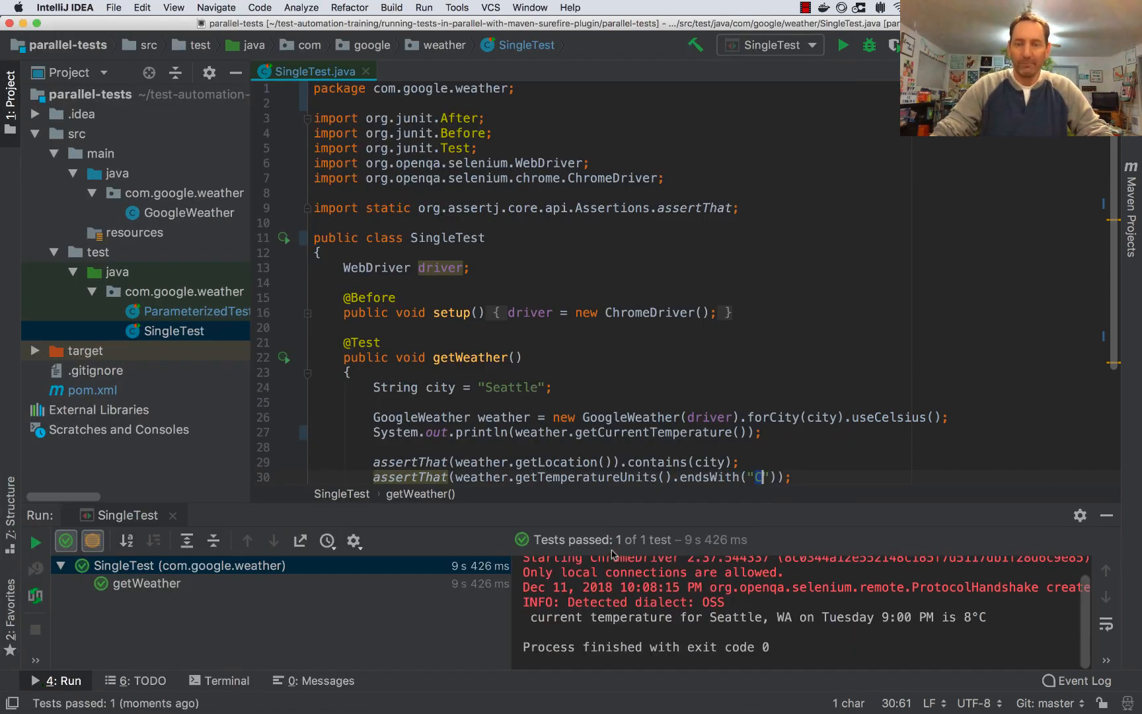
drag(530, 616, 706, 616)
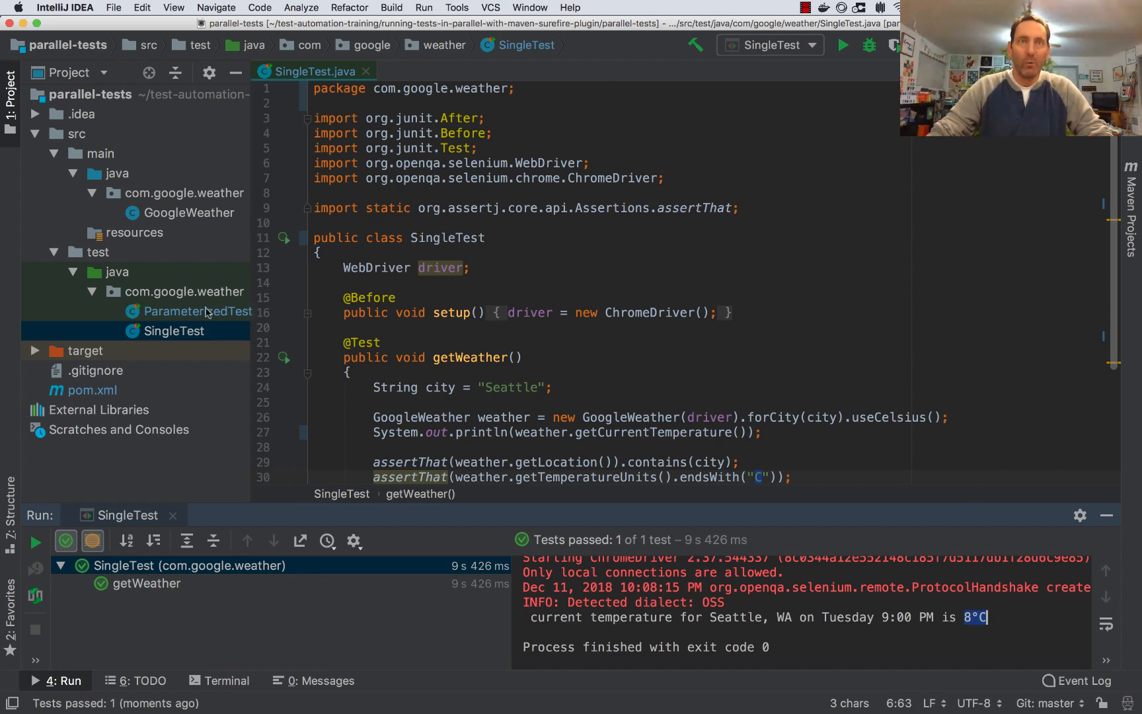
Open ParameterizedTest and review its city constructor parameter and ten-city data list.
double_click(197, 311)
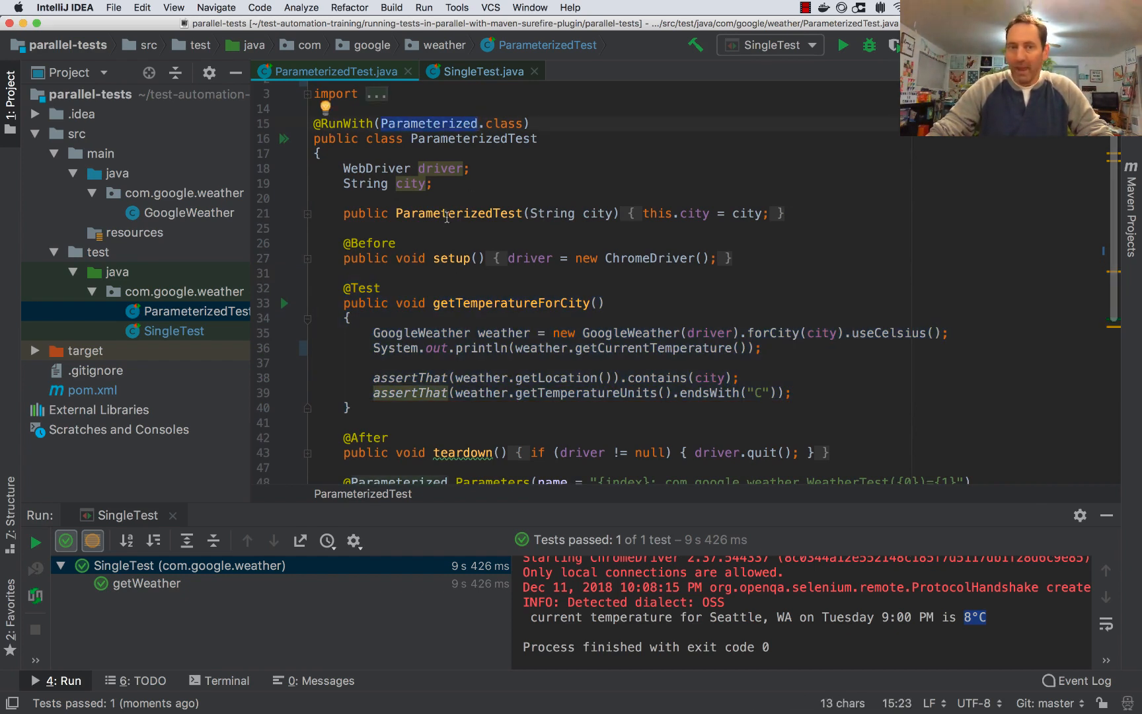
double_click(596, 214)
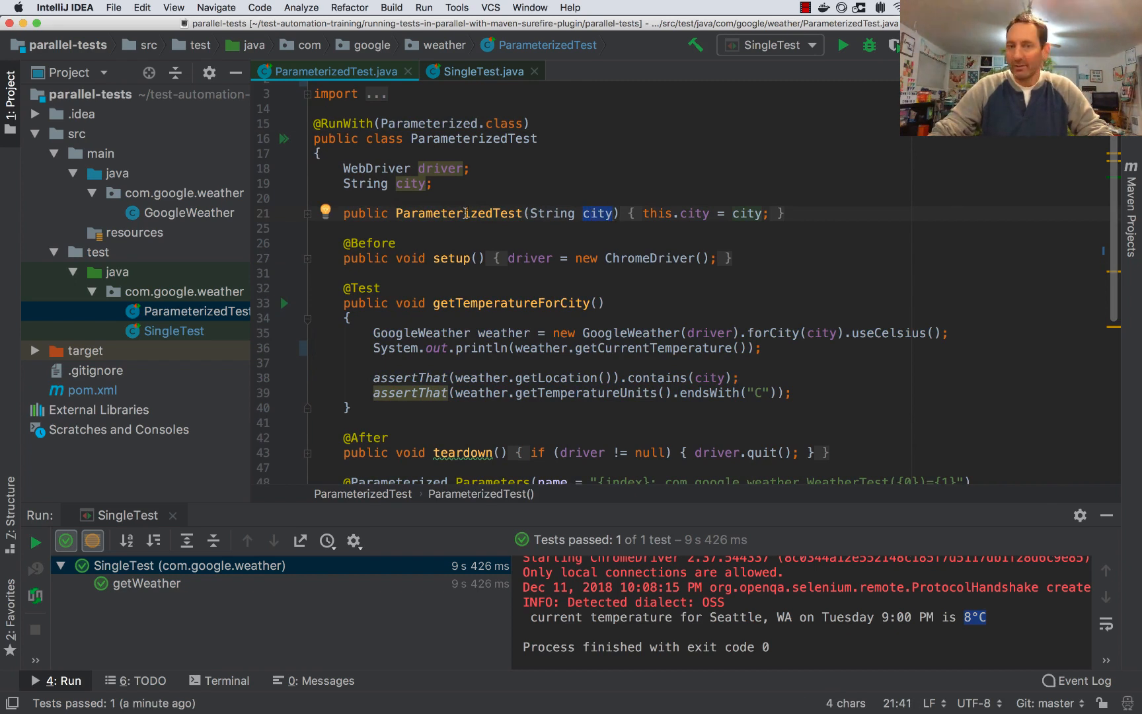
scroll(down, 3)
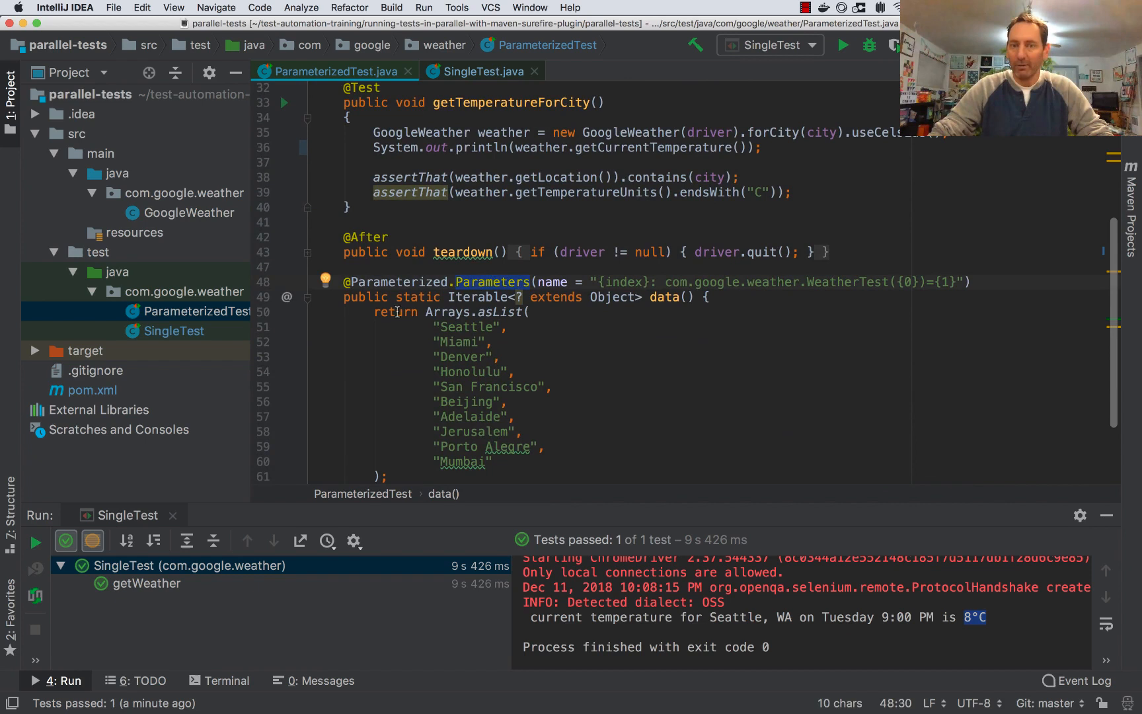
drag(435, 326, 493, 461)
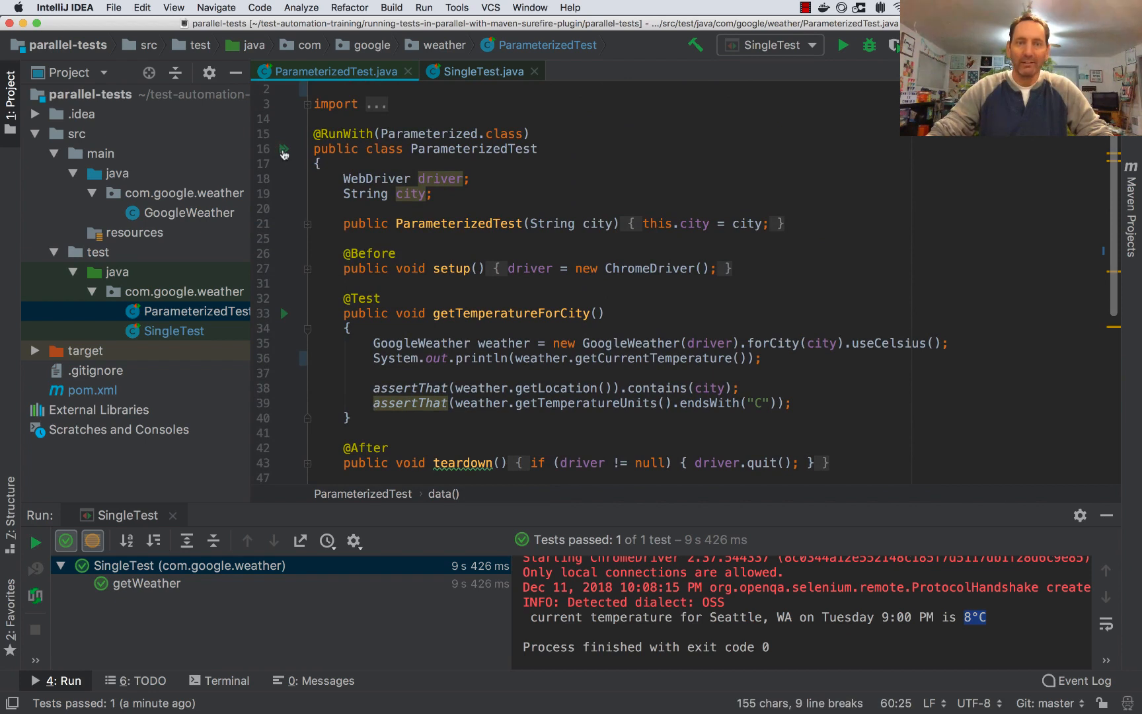
Run ParameterizedTest across all ten cities, ending with the 'weather Mumbai' search.
click(842, 45)
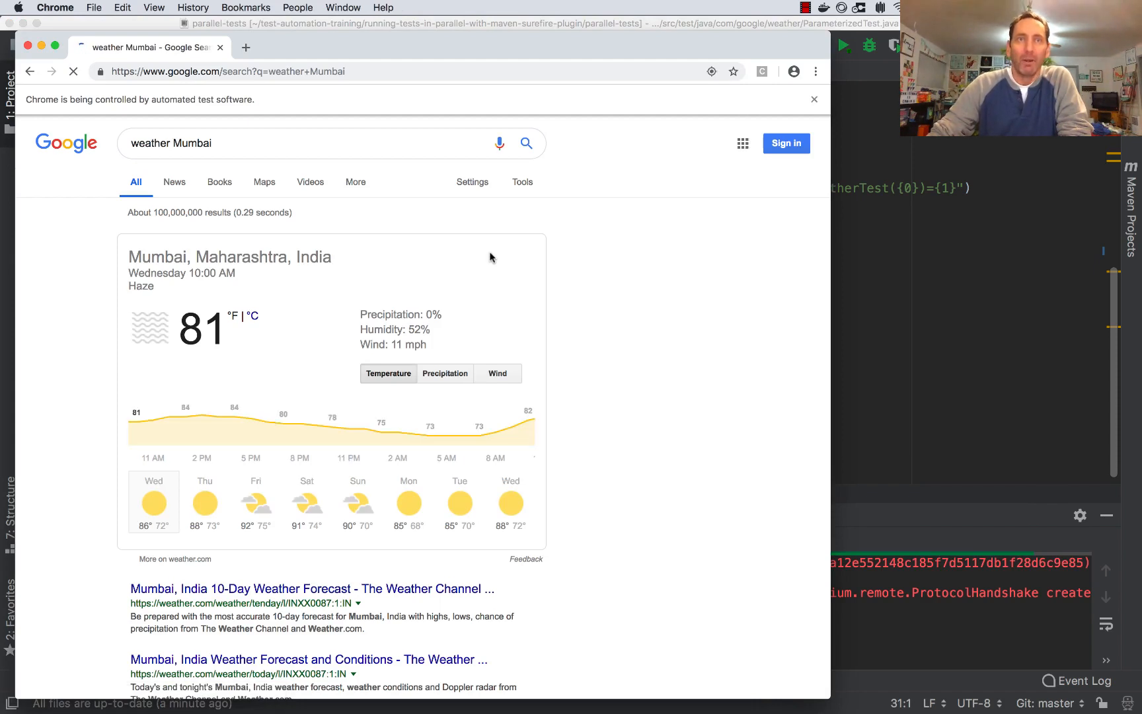
click(252, 315)
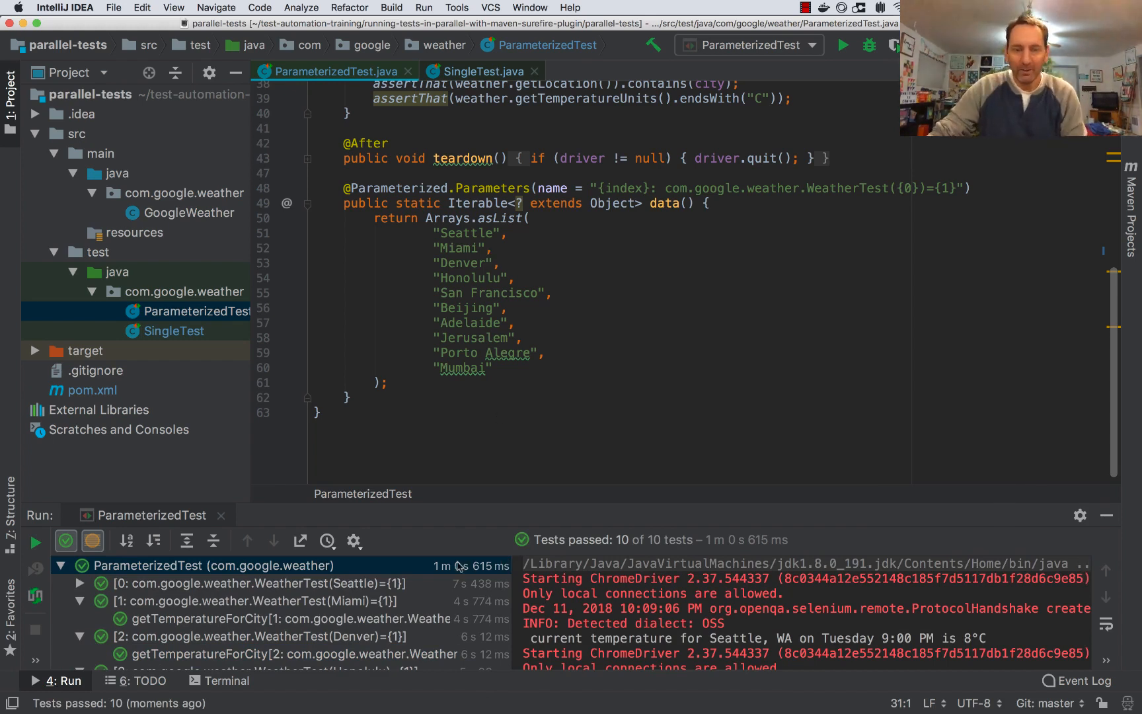
mouse_move(452, 588)
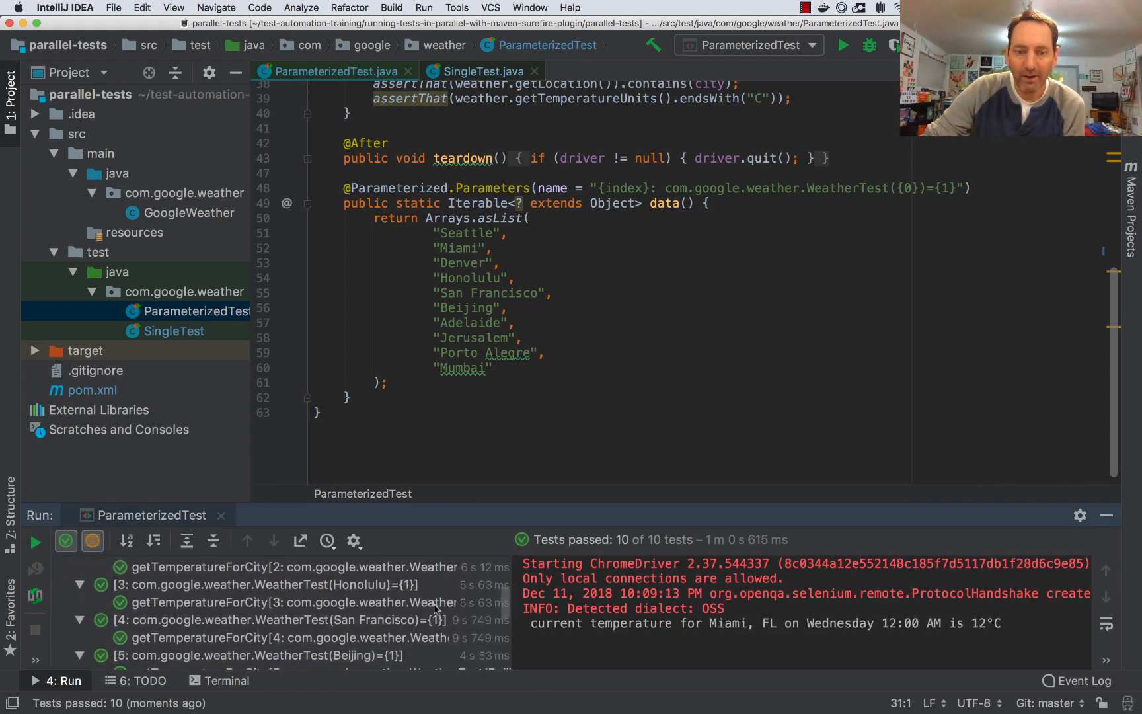
scroll(down, 3)
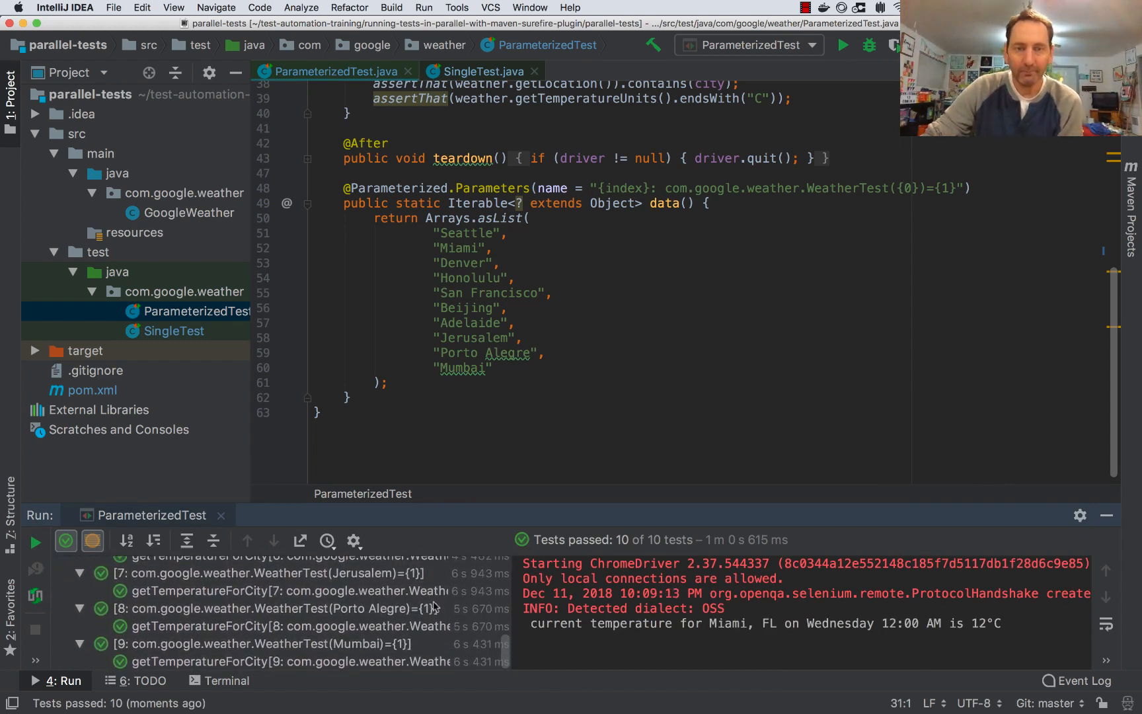
mouse_move(450, 553)
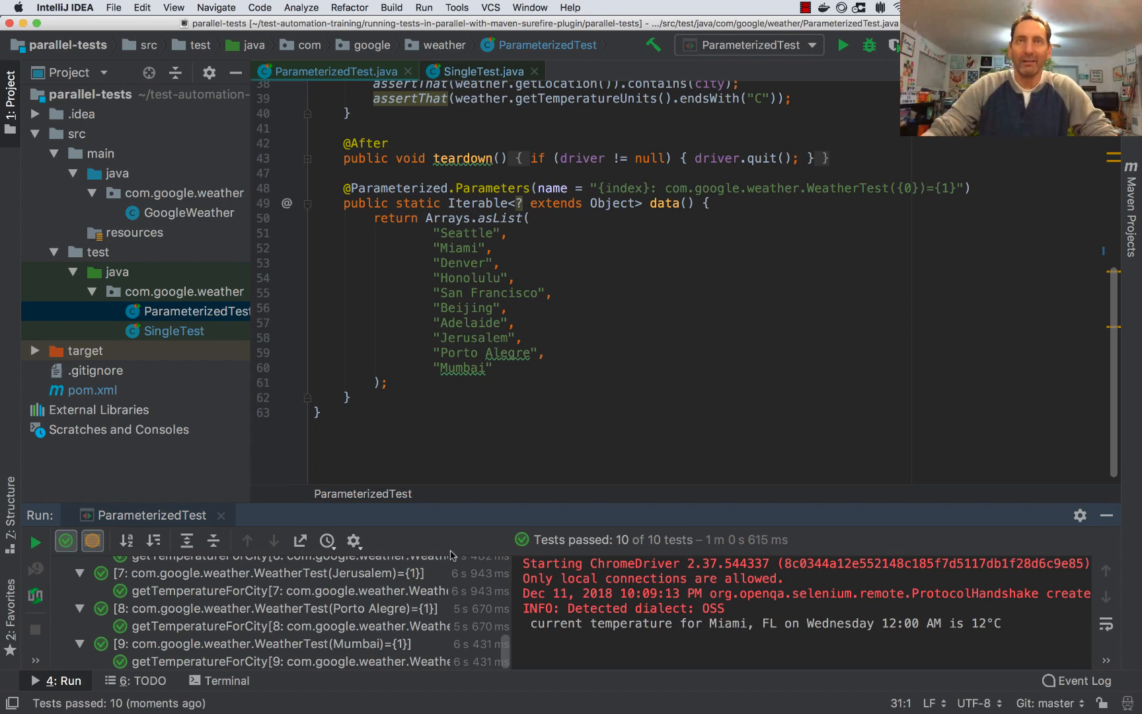
mouse_move(565, 465)
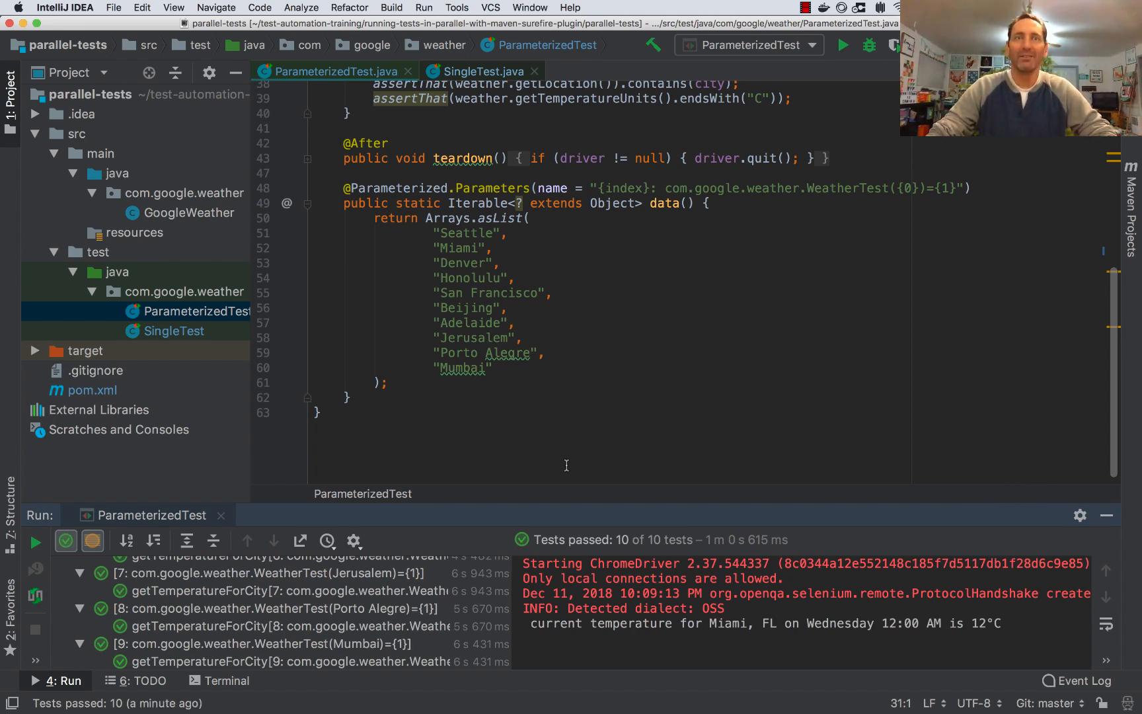
mouse_move(141, 414)
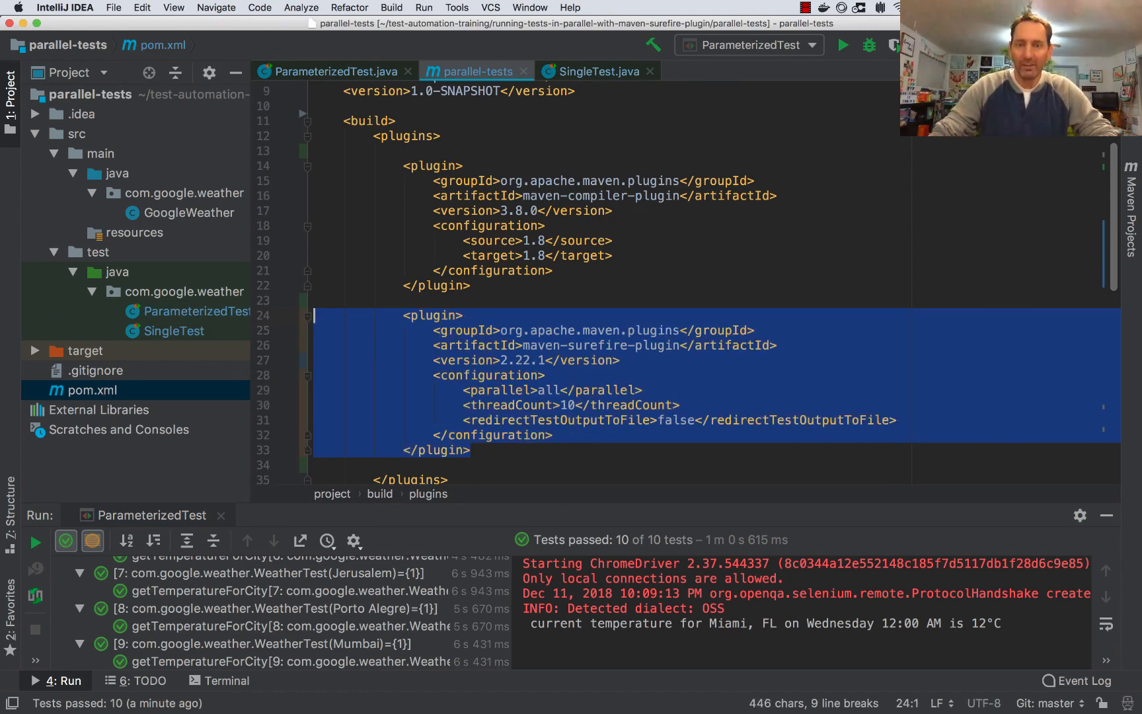
Review pom.xml Surefire settings: parallel all, threadCount 10, redirectTestOutputToFile.
double_click(597, 195)
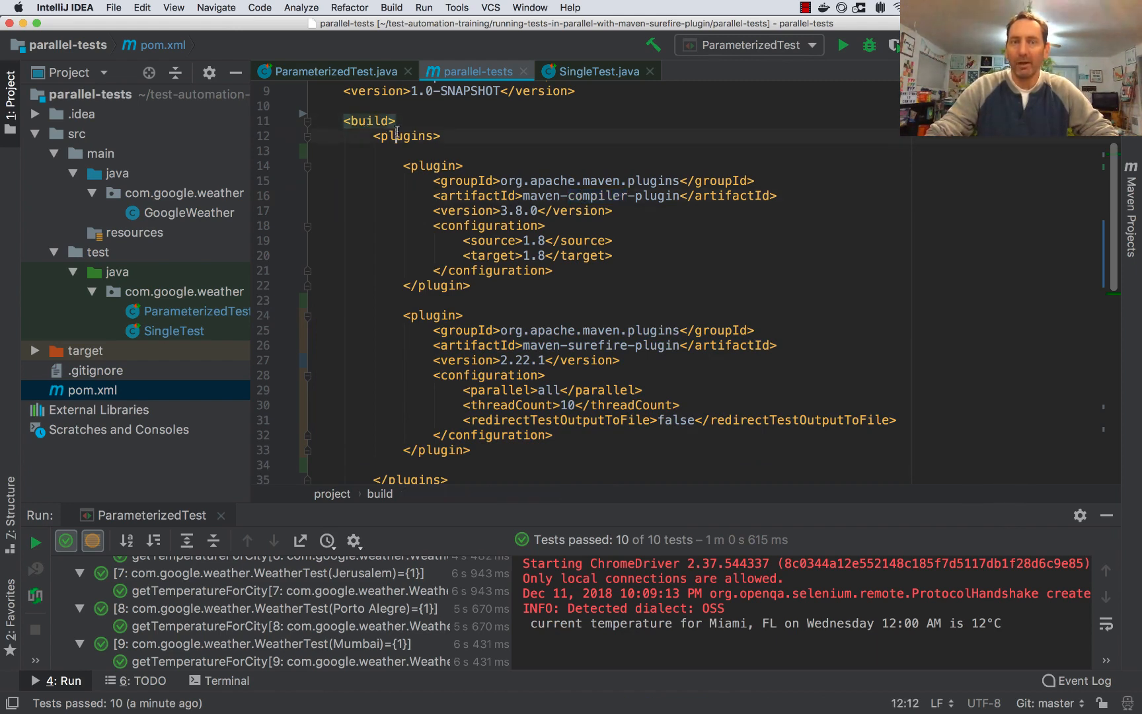
double_click(598, 195)
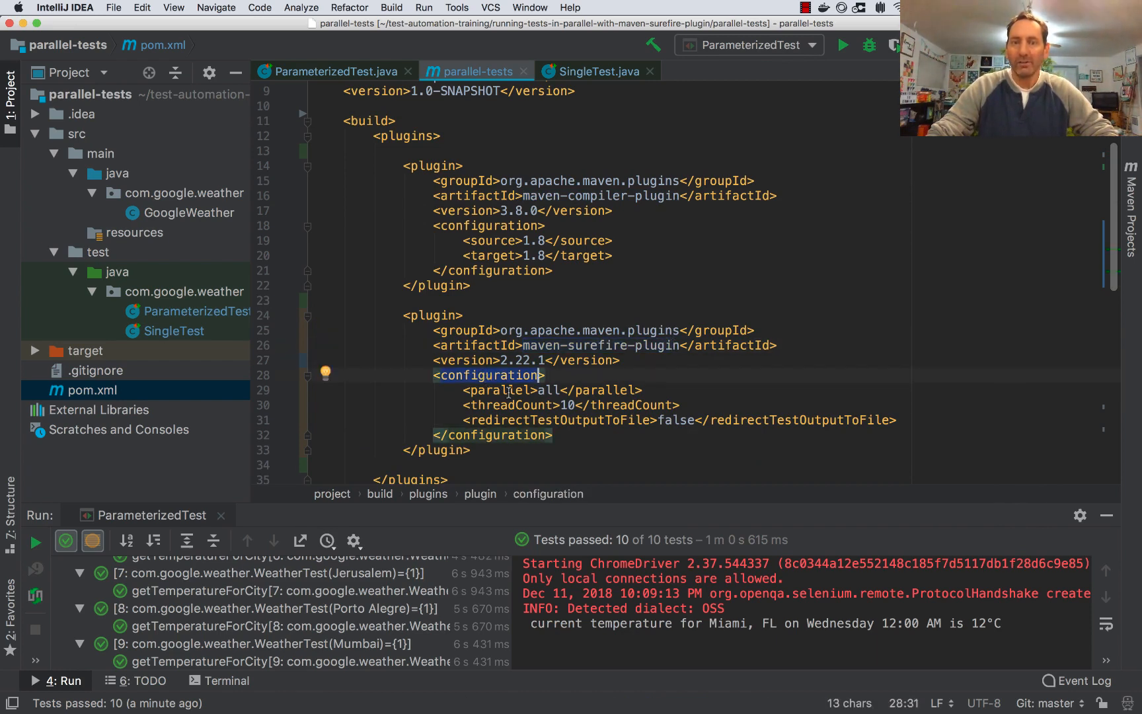
double_click(552, 390)
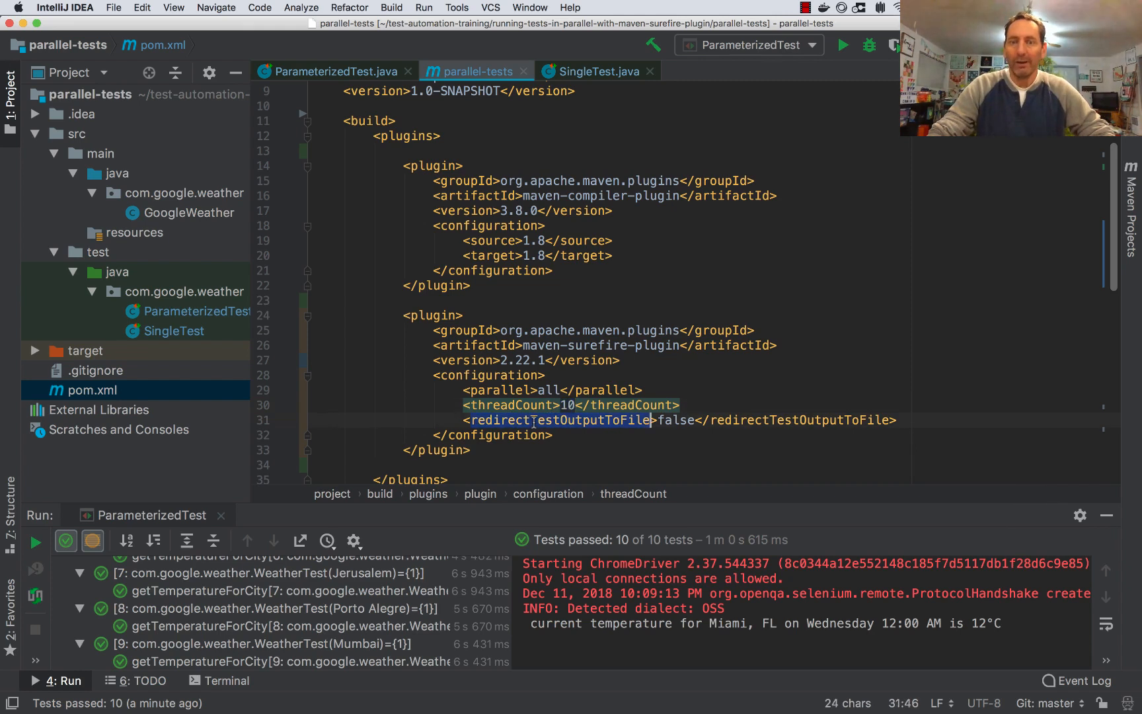
click(677, 420)
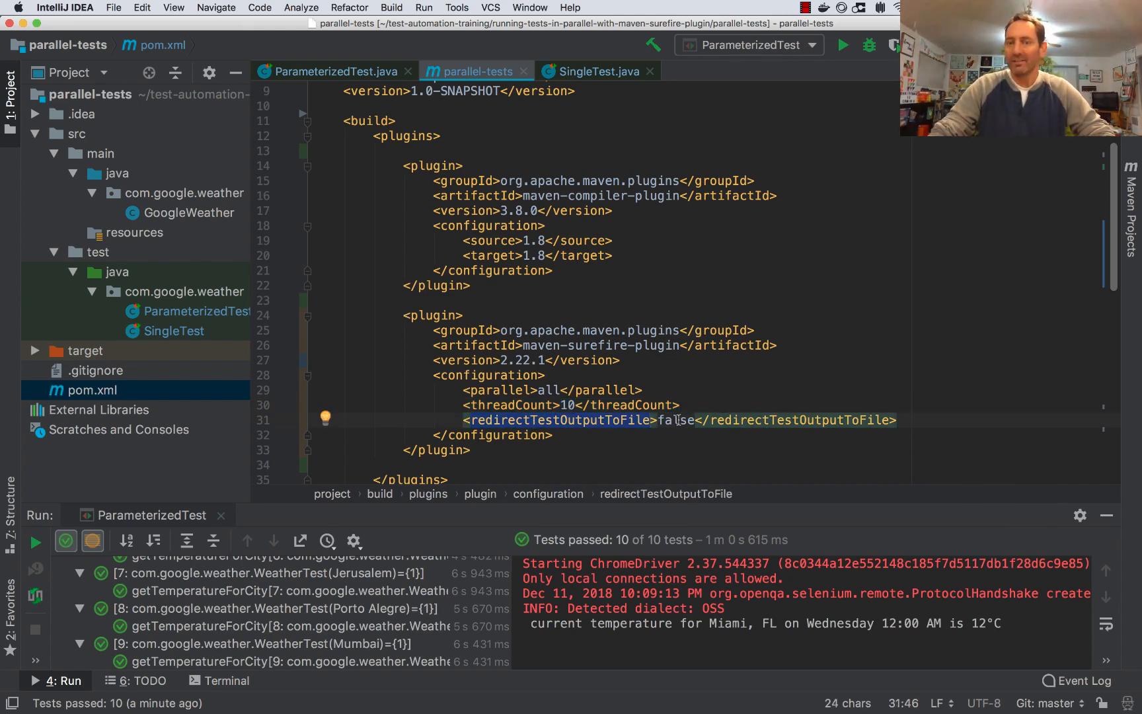
double_click(675, 419)
text(mvn c)
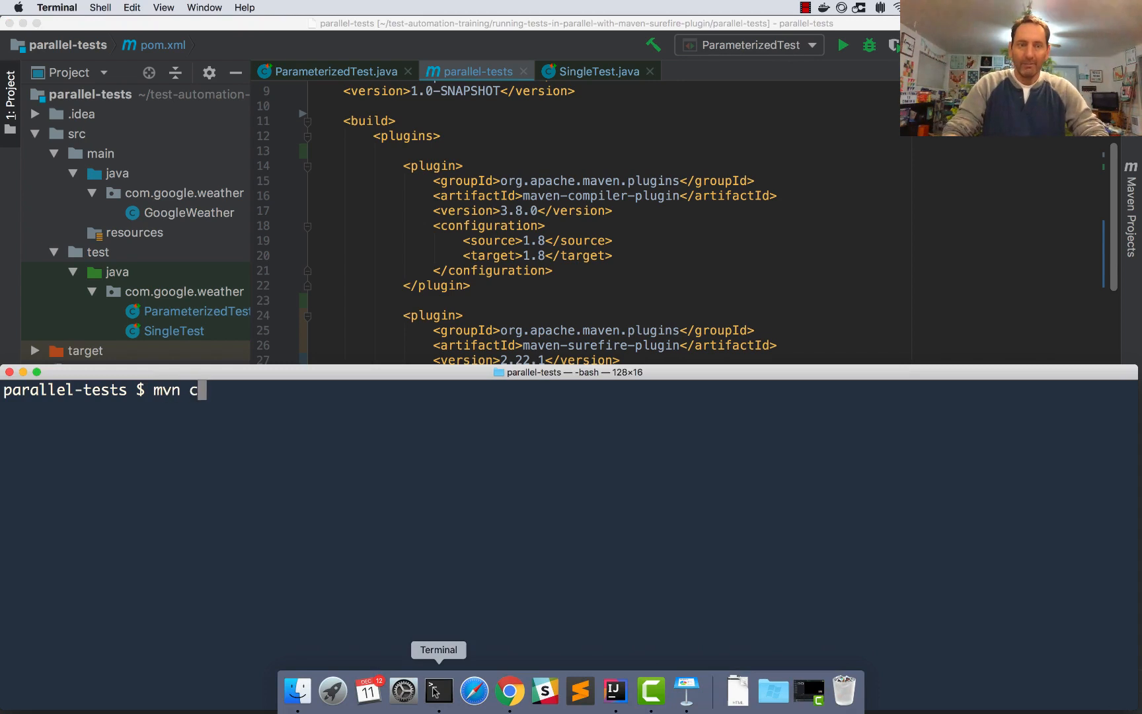
Run 'mvn clean test -Dtest=ParameterizedTest' in Terminal.
text(lean test -D)
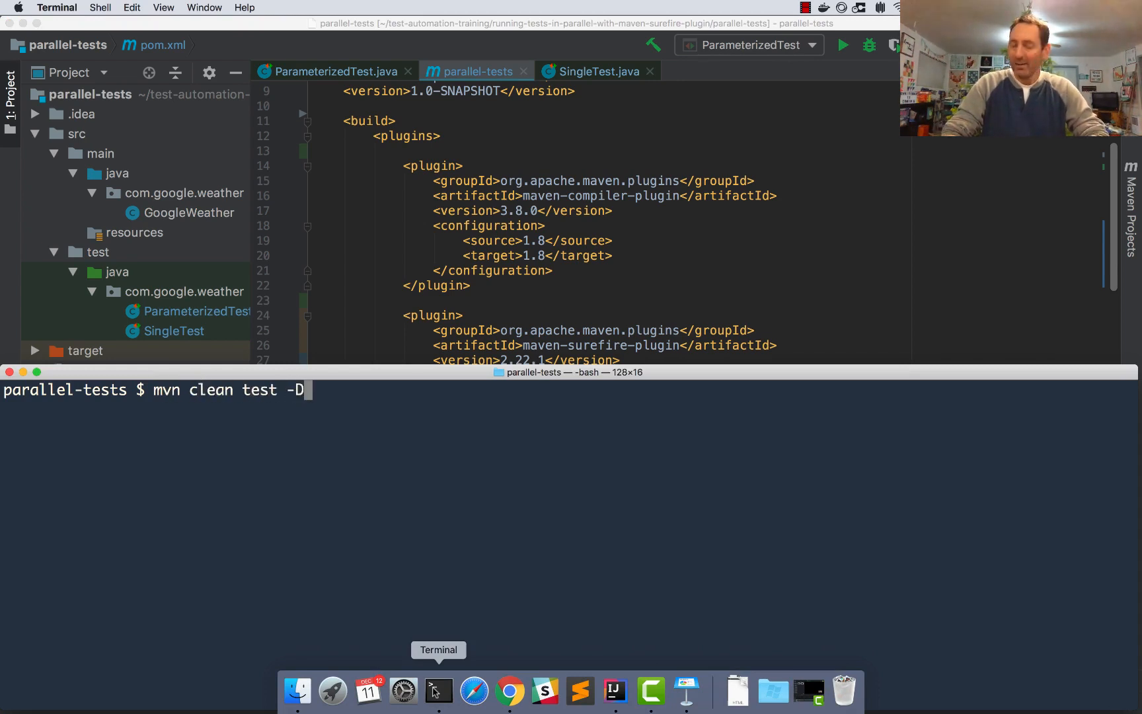
text(test)
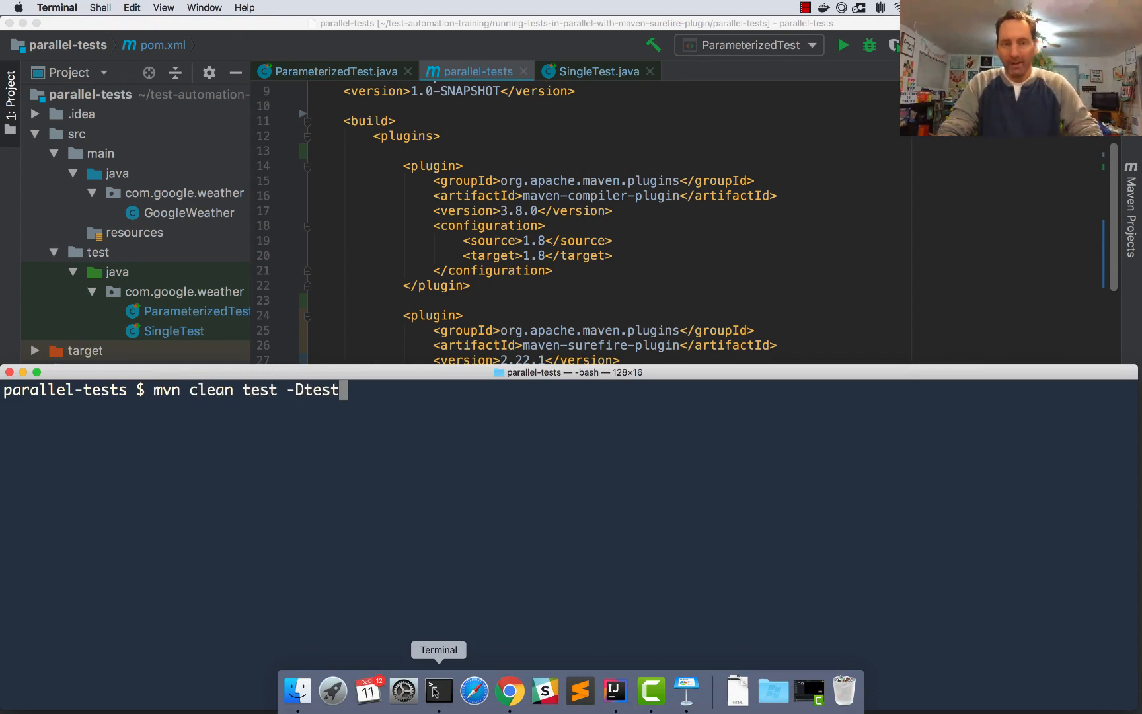
text(=Parameteriz)
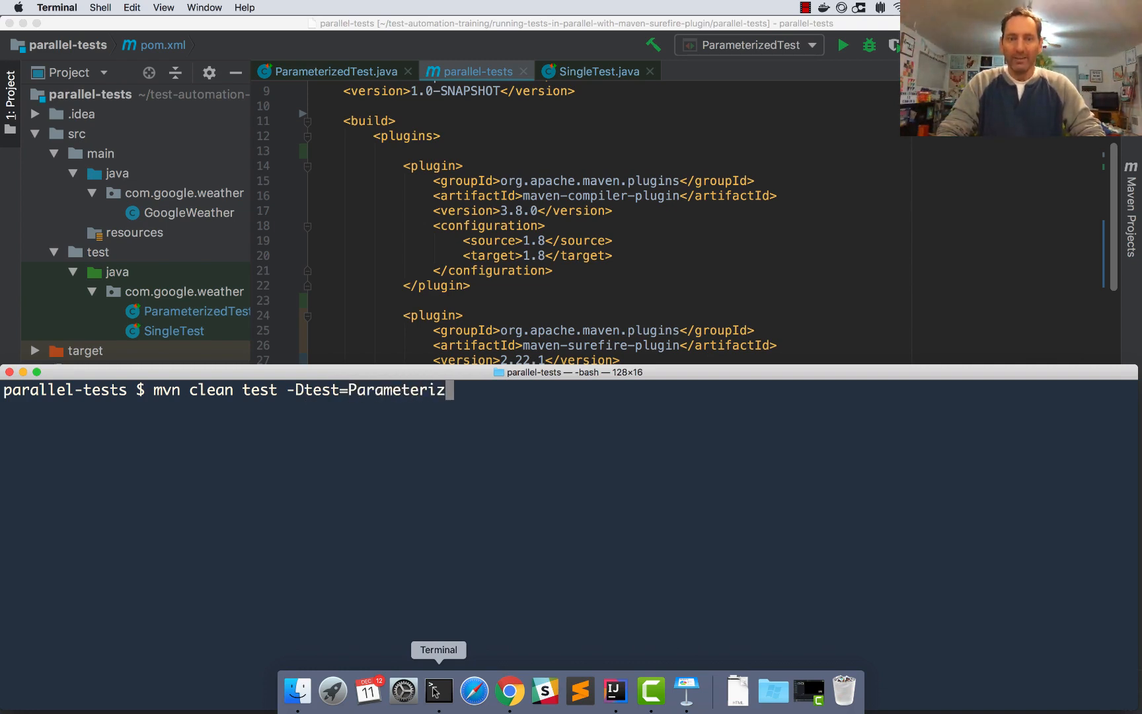
text(ed)
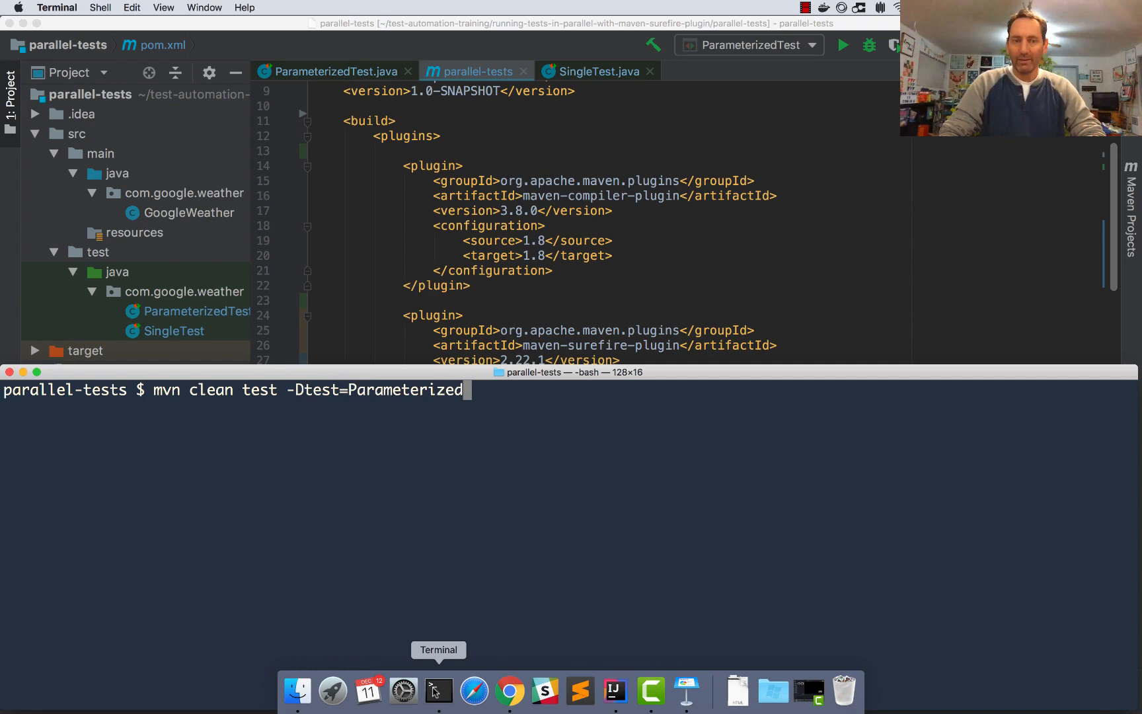
text(Test)
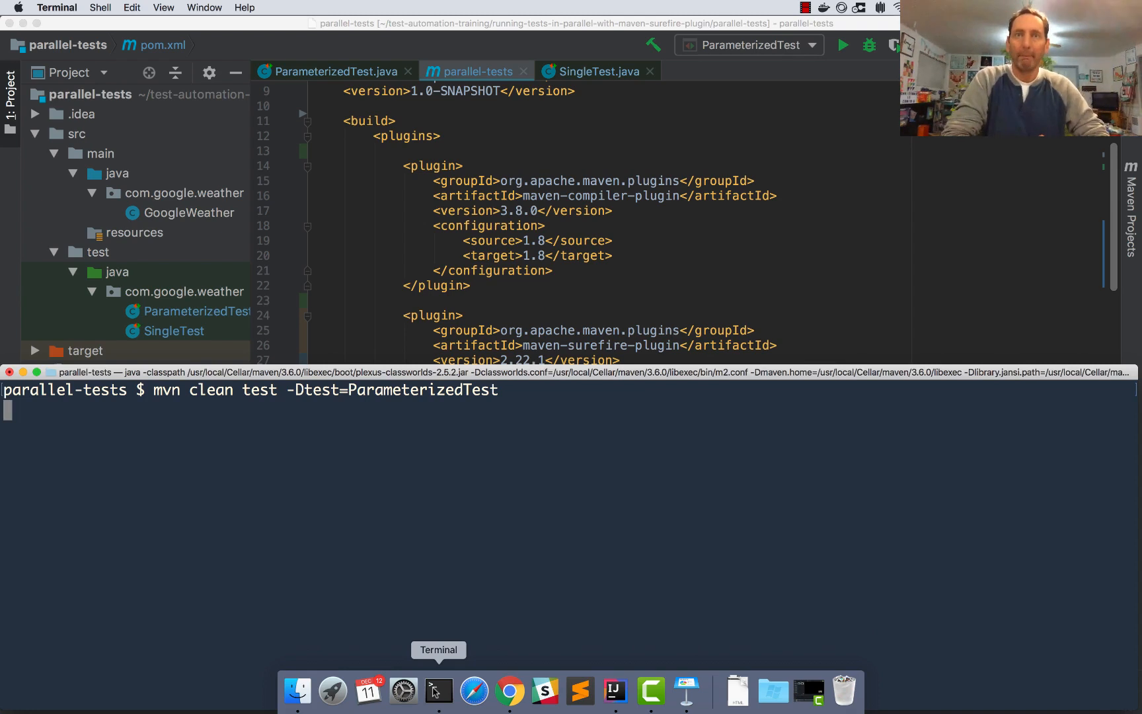
key(Return)
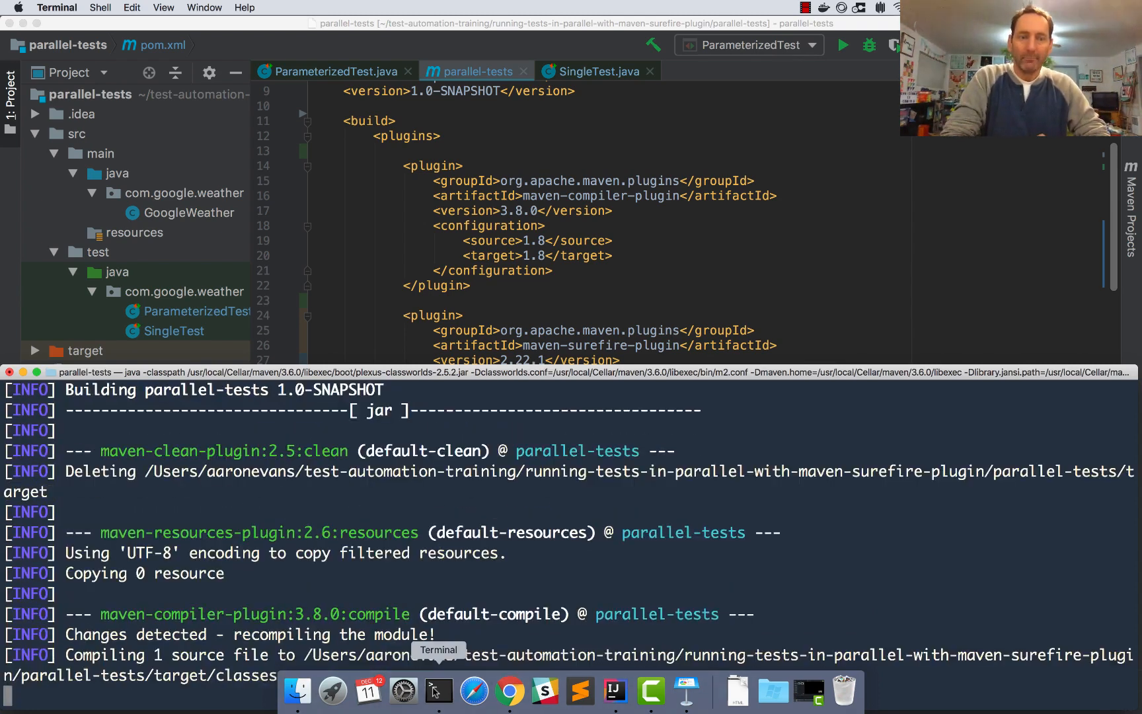
scroll(down, 3)
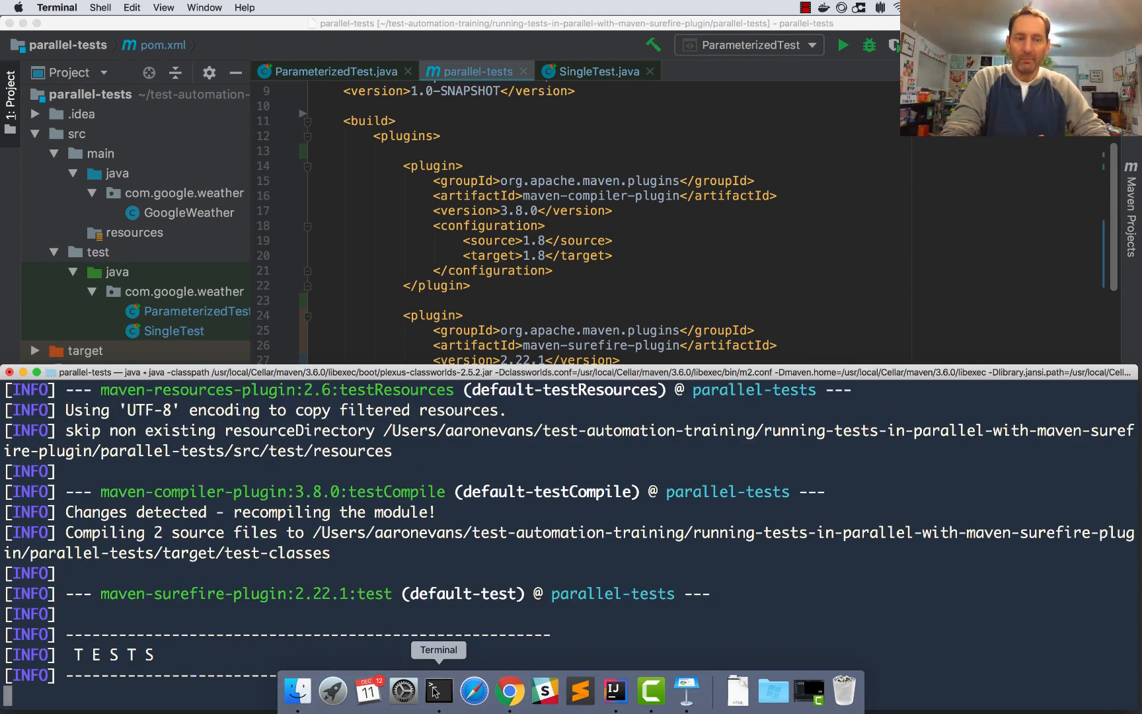